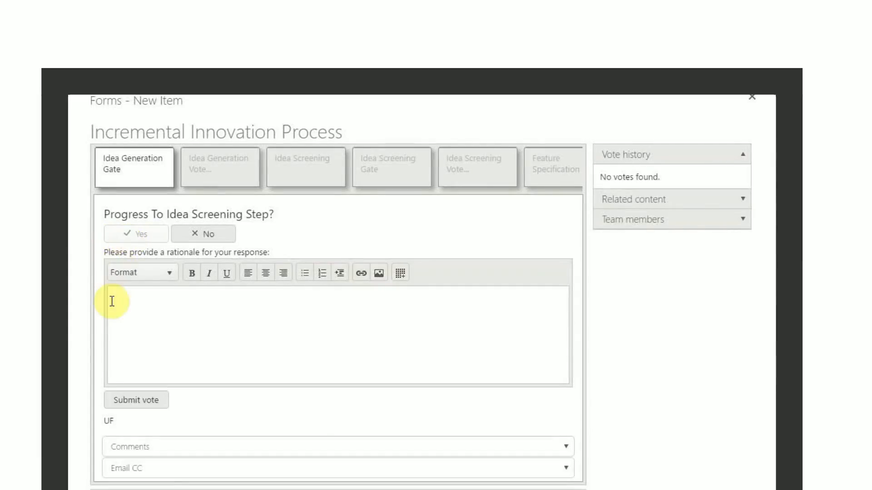
- Enter I, Love and FlowForma in the Step No 1 fields and enable Generate document
left_click(135, 400)
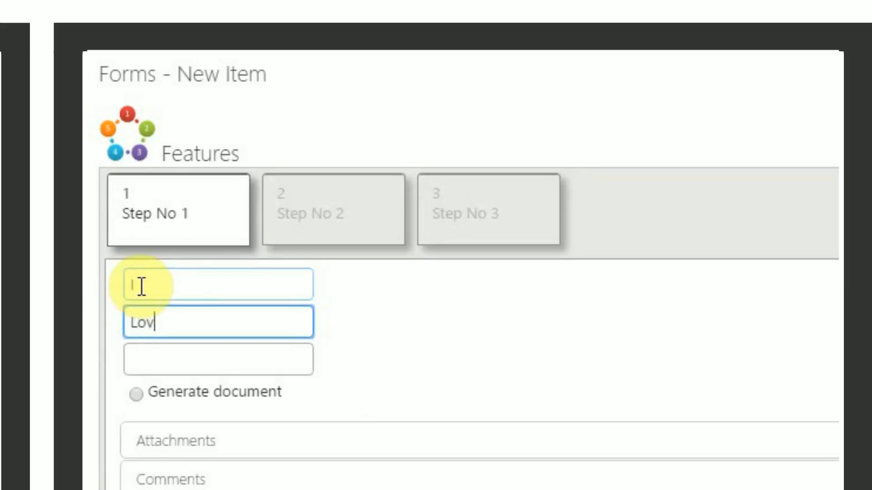
type("FlowForma")
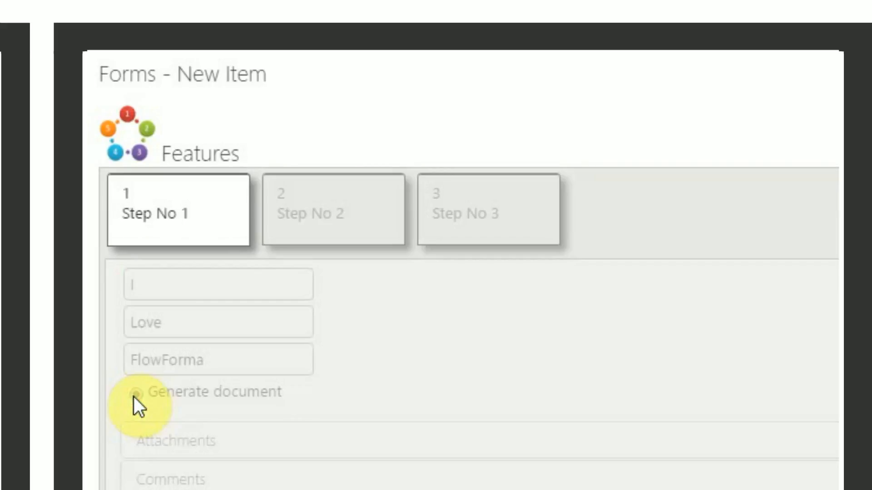
left_click(135, 391)
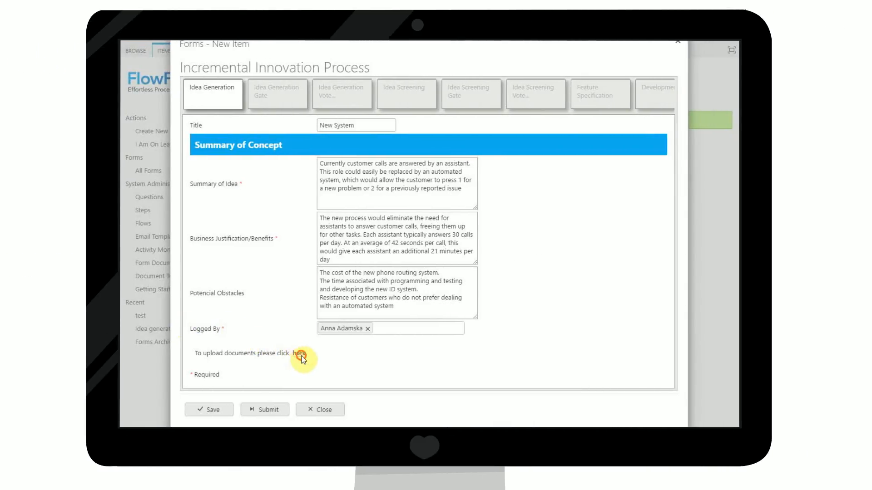
- Upload Snapshot.docx into the Decision Library through Upload > Files
left_click(301, 354)
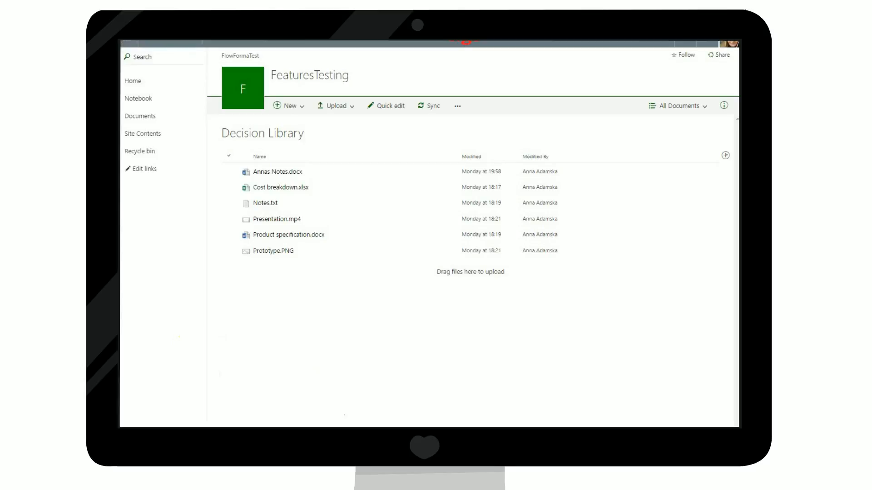
left_click(336, 106)
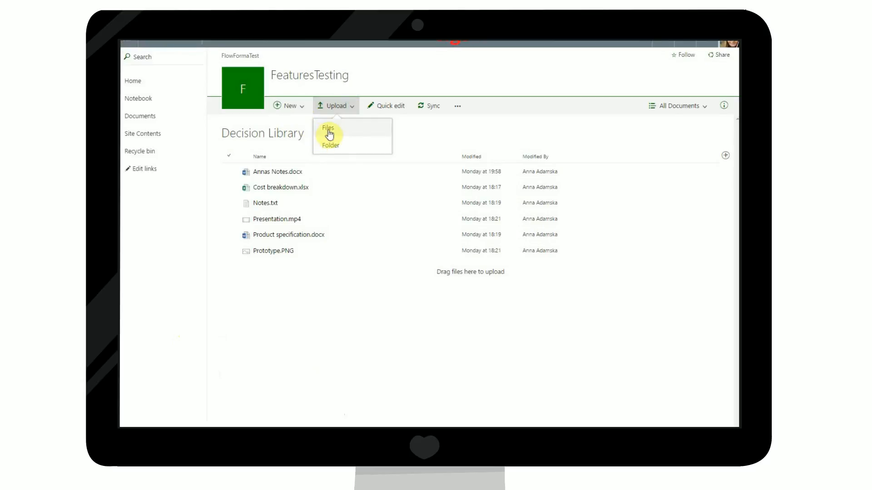
left_click(329, 129)
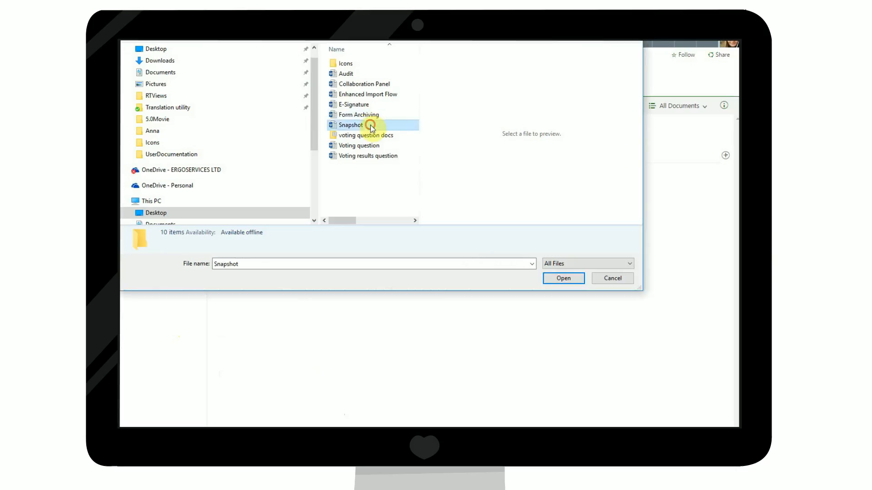
left_click(563, 278)
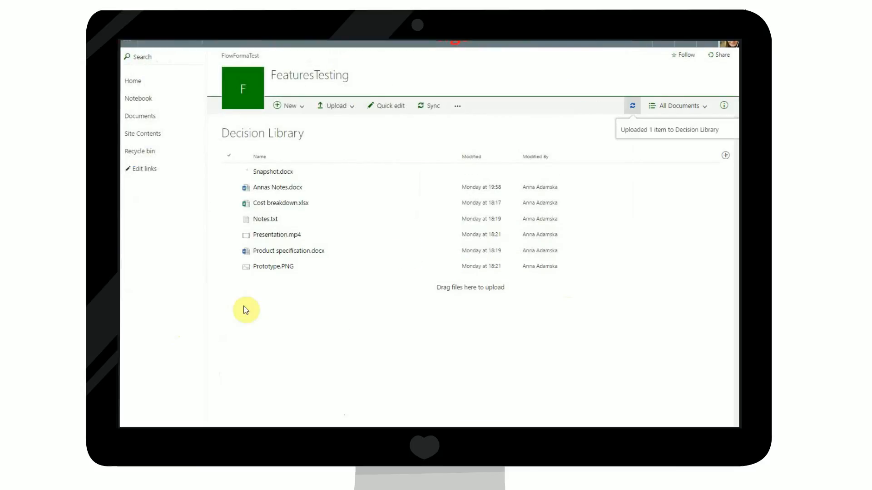
mouse_move(272, 171)
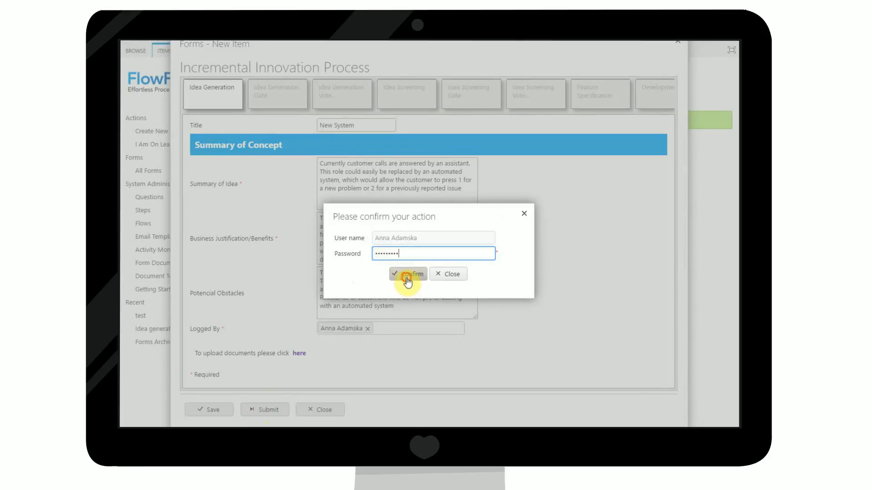
- Cast a Yes vote with rationale 'Great Idea' and e-sign it with the password
left_click(408, 275)
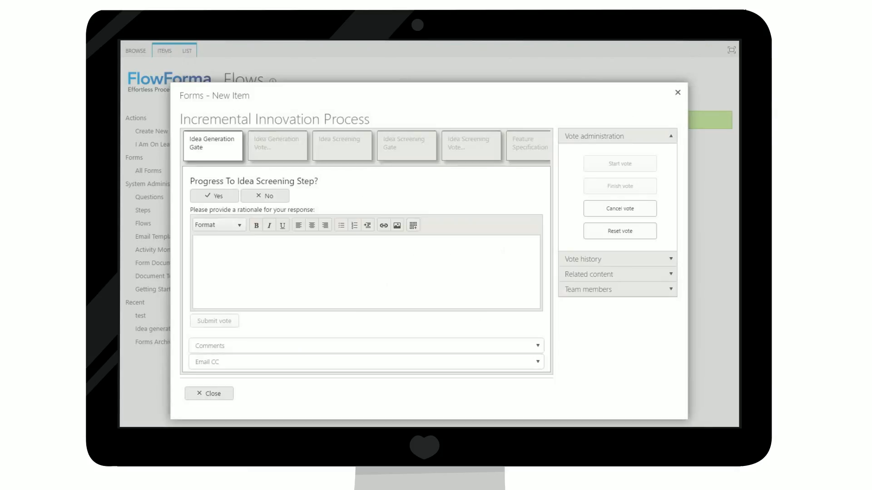
mouse_move(548, 289)
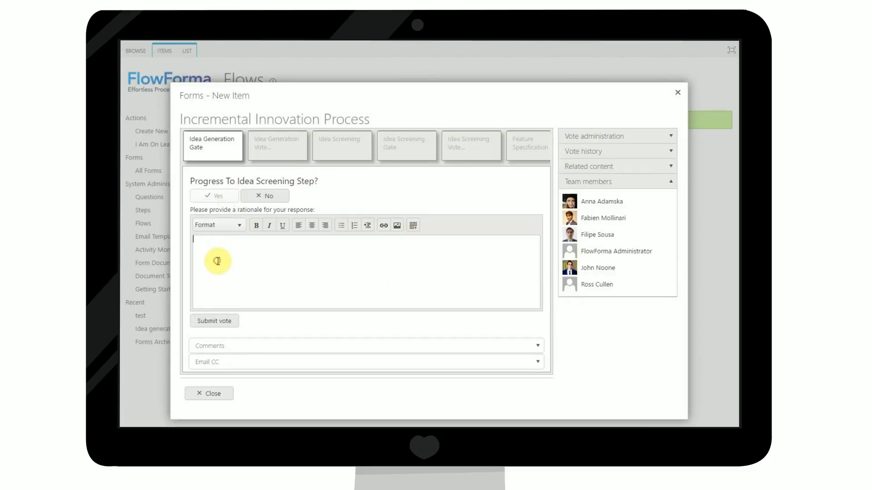
type("Grea")
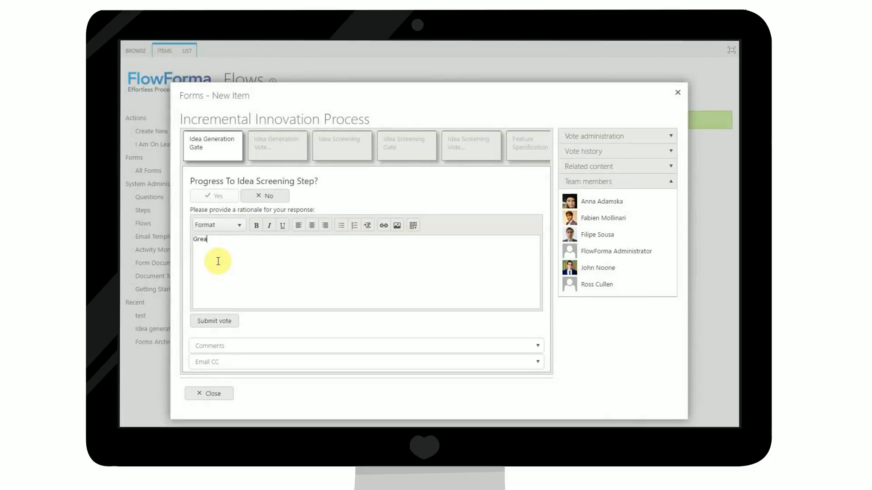
type("t")
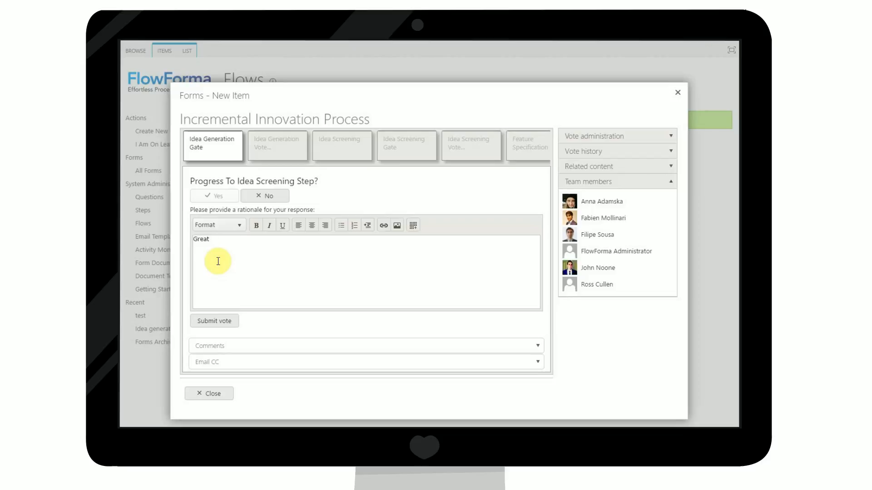
type("Idea")
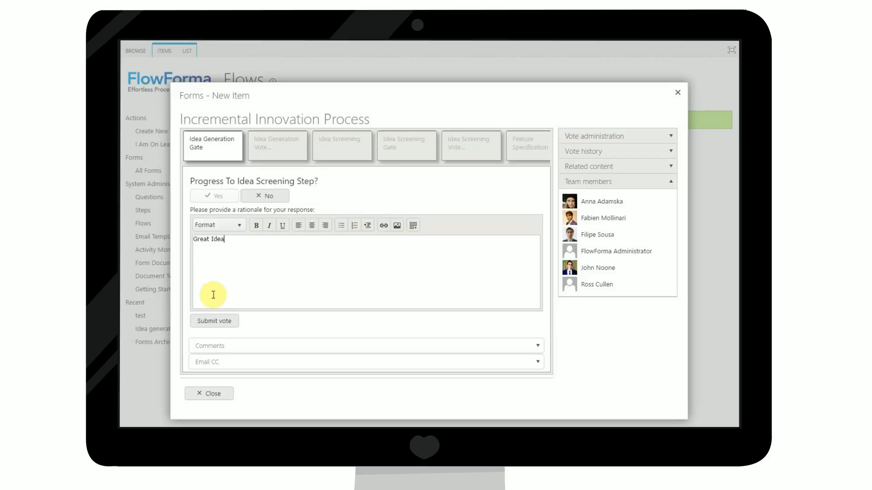
left_click(214, 321)
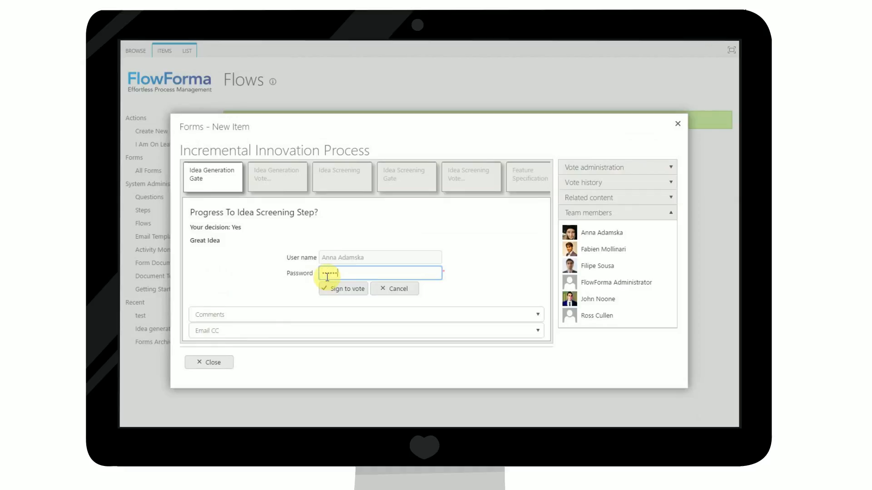
left_click(343, 289)
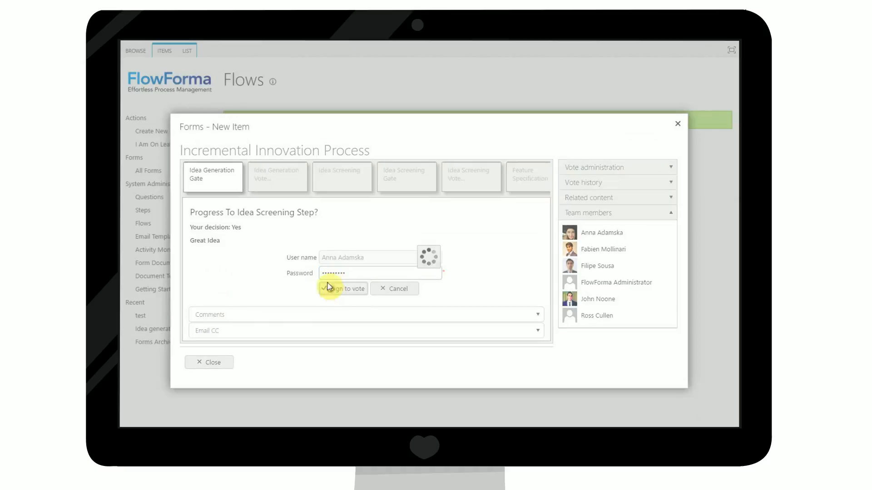
left_click(342, 289)
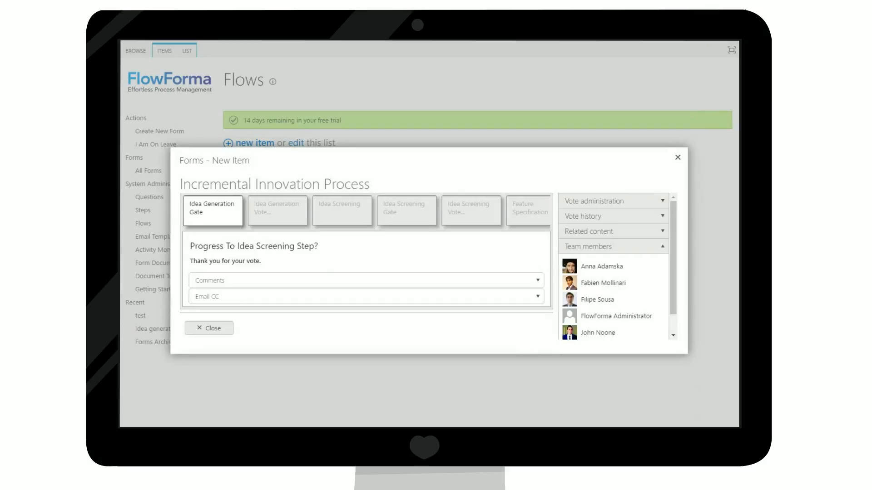
left_click(592, 201)
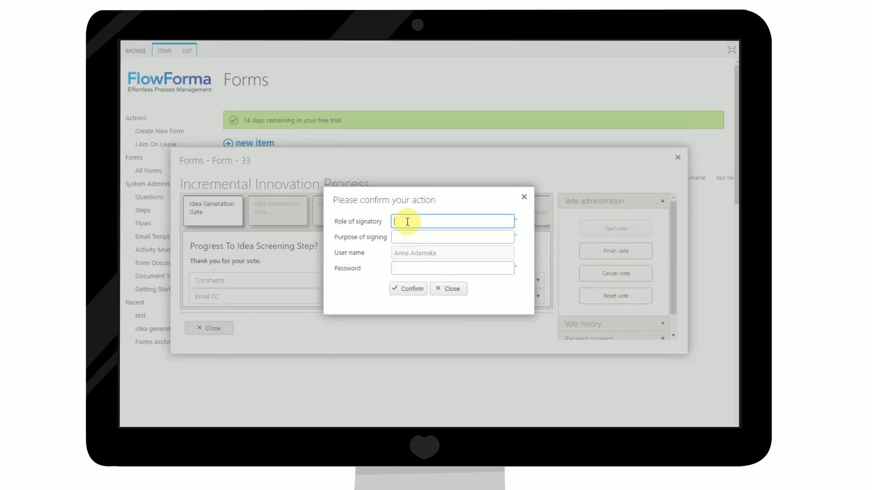
- Sign with role Administrator, purpose Decision and the password, then confirm
type("Admin")
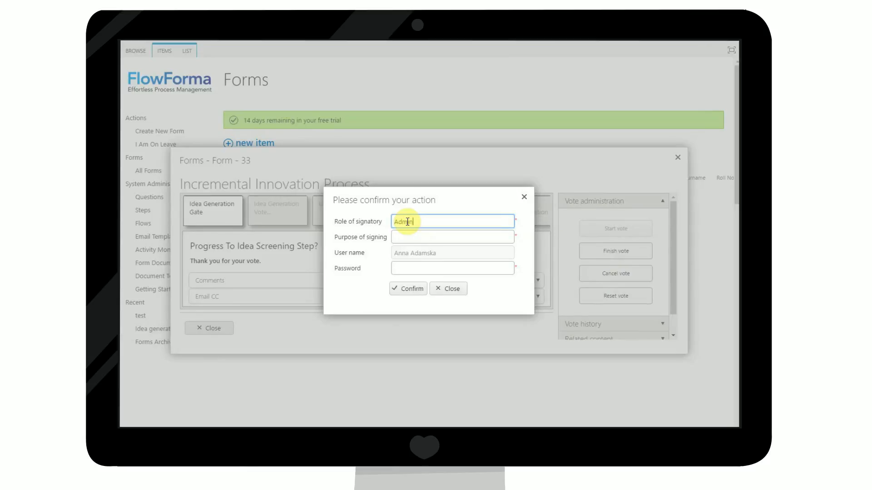
type("istrato")
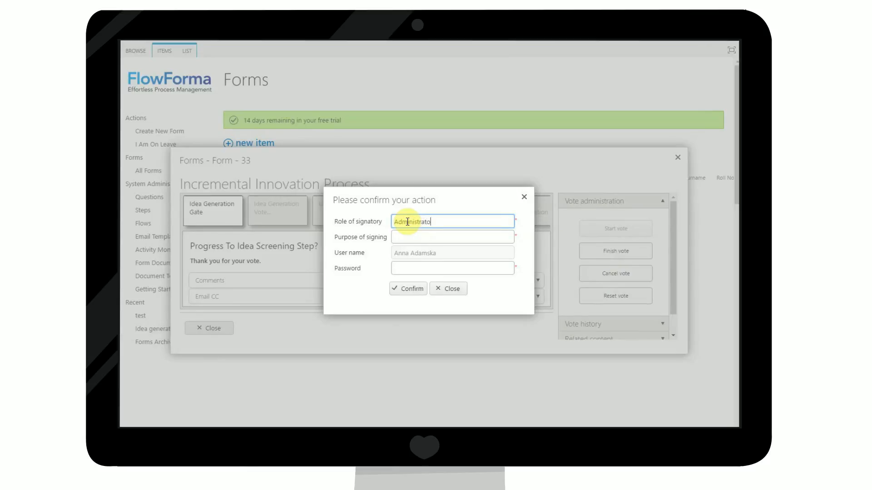
left_click(452, 237)
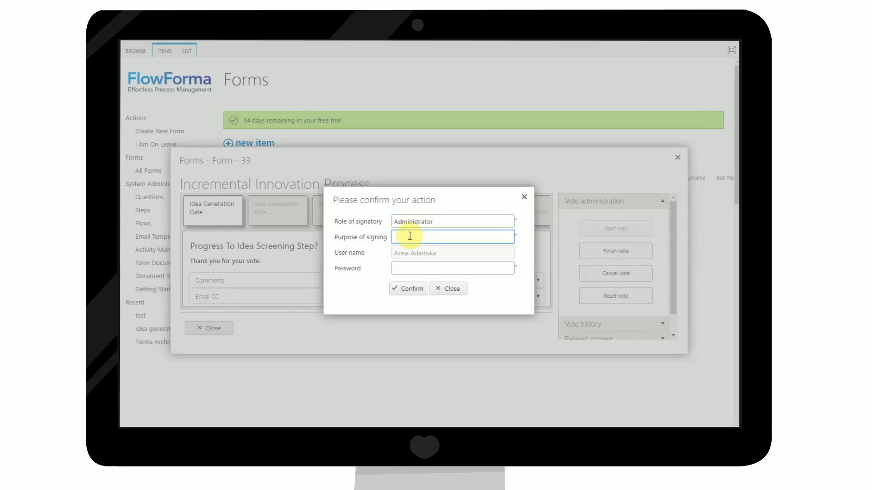
type("Decision")
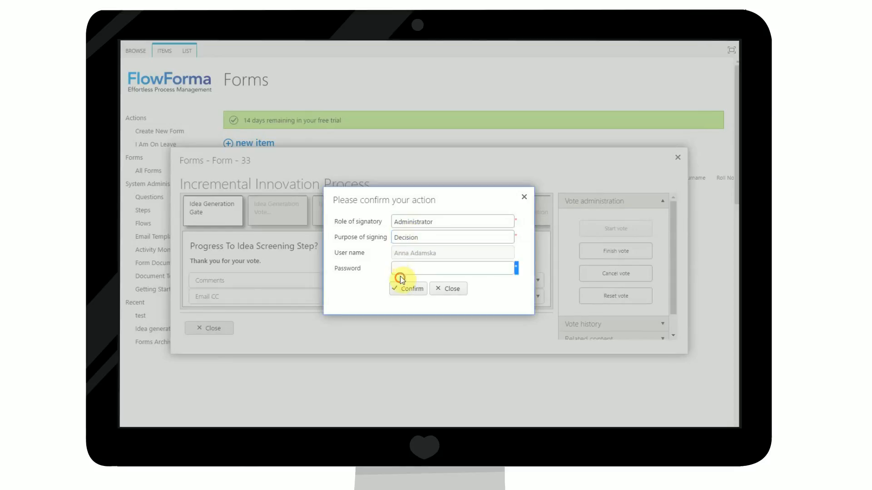
left_click(452, 268)
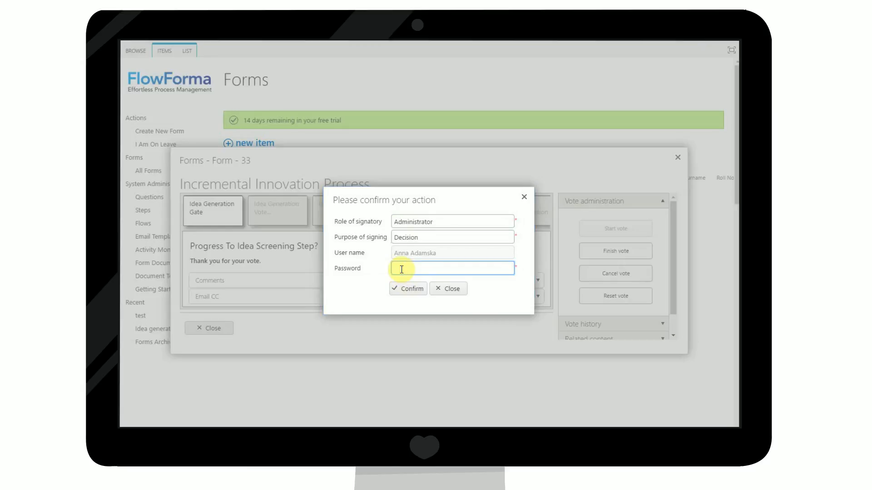
left_click(410, 289)
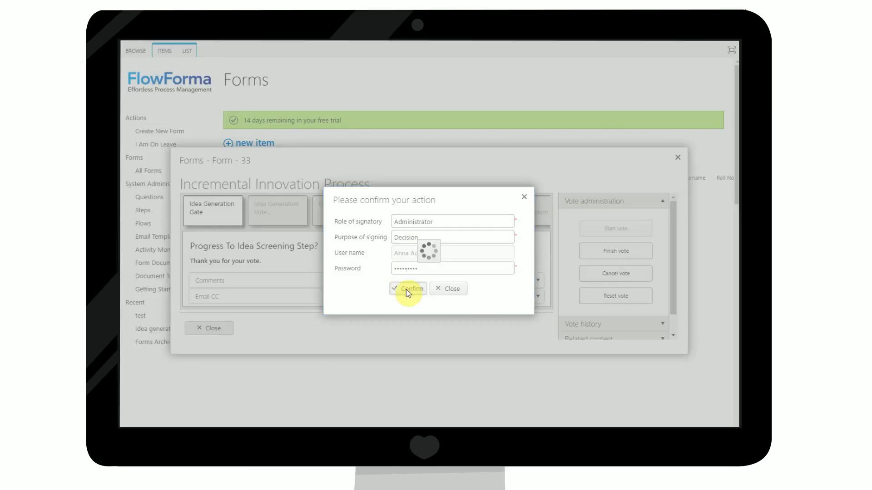
left_click(409, 288)
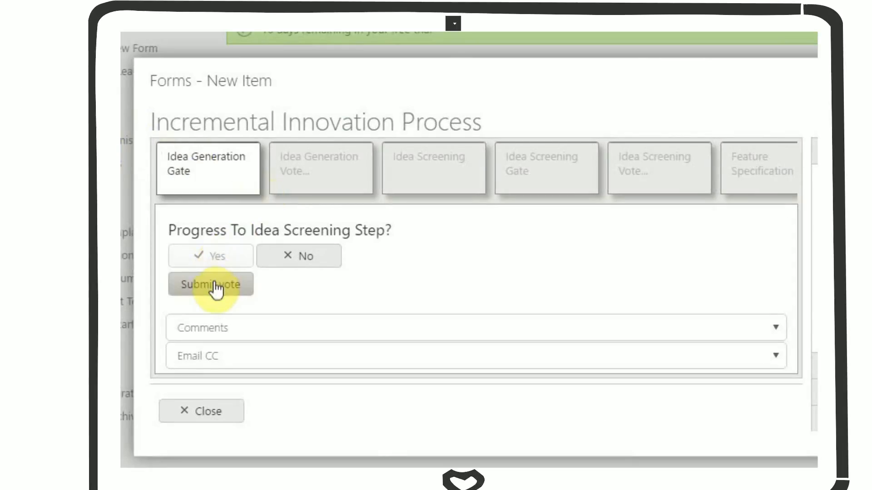
- Submit Yes to progress to Idea Screening and sign with the password
left_click(210, 284)
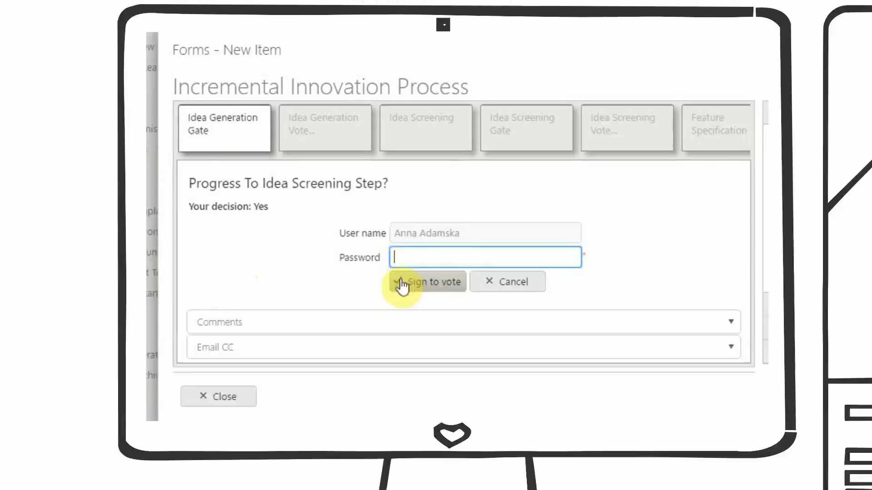
left_click(429, 282)
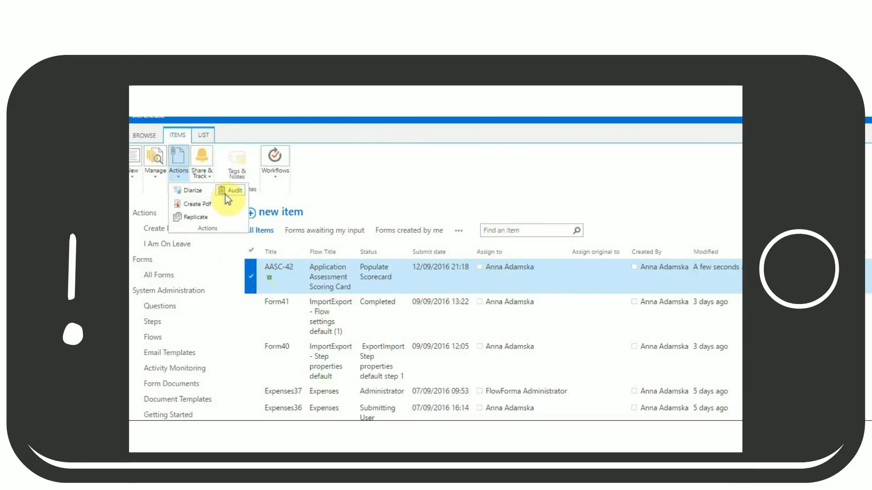
- Show the AASC-42 audit trail and scroll through its form, step and question events
left_click(234, 190)
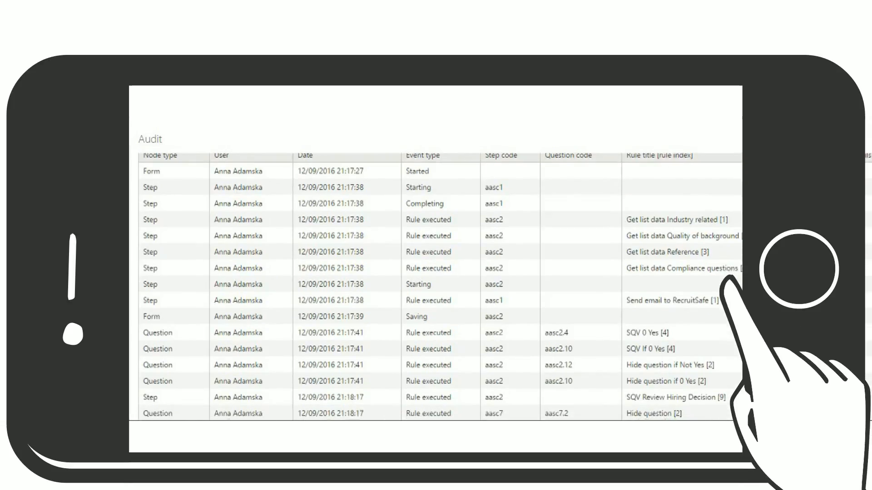
scroll("down", 3)
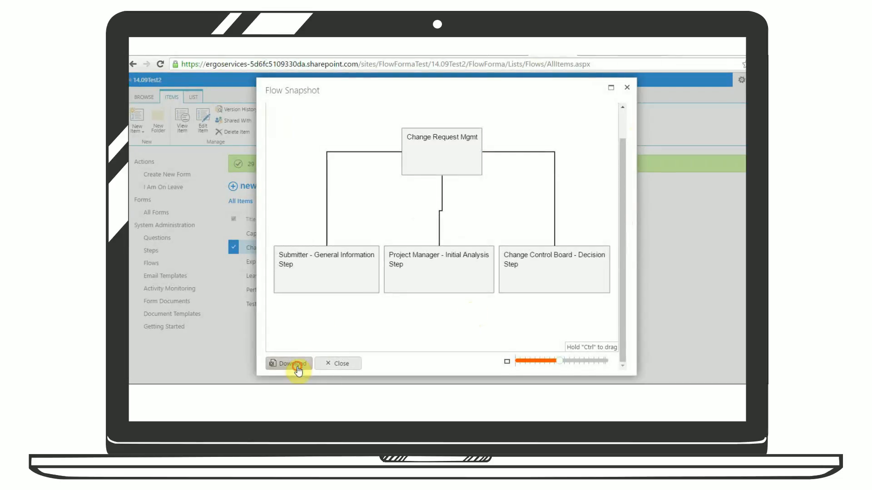
- Download the Change Request Mgmt snapshot as FlowSnapshot (30).docx and open it
left_click(289, 363)
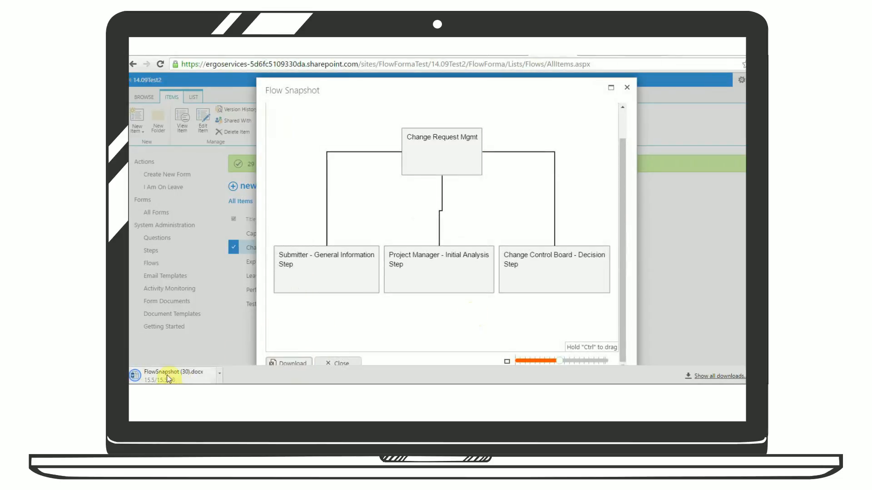
left_click(176, 375)
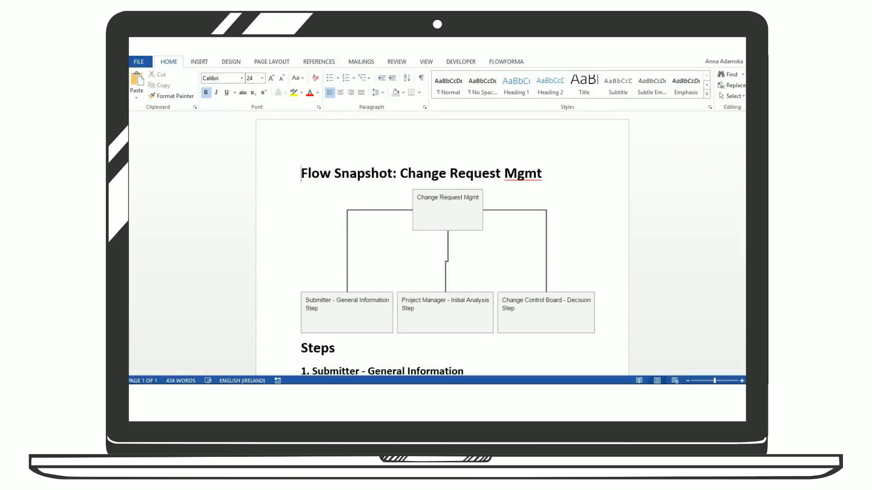
- Scroll the snapshot document down to the Submitter - General Information step details
scroll("down", 3)
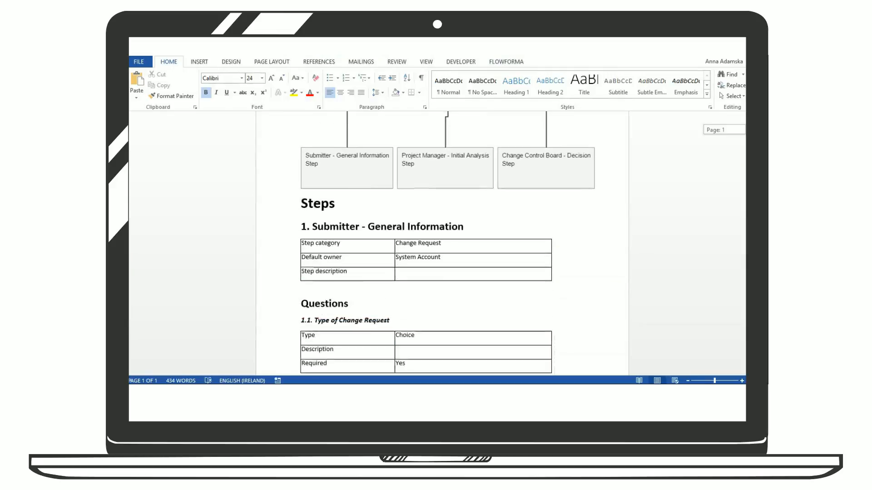